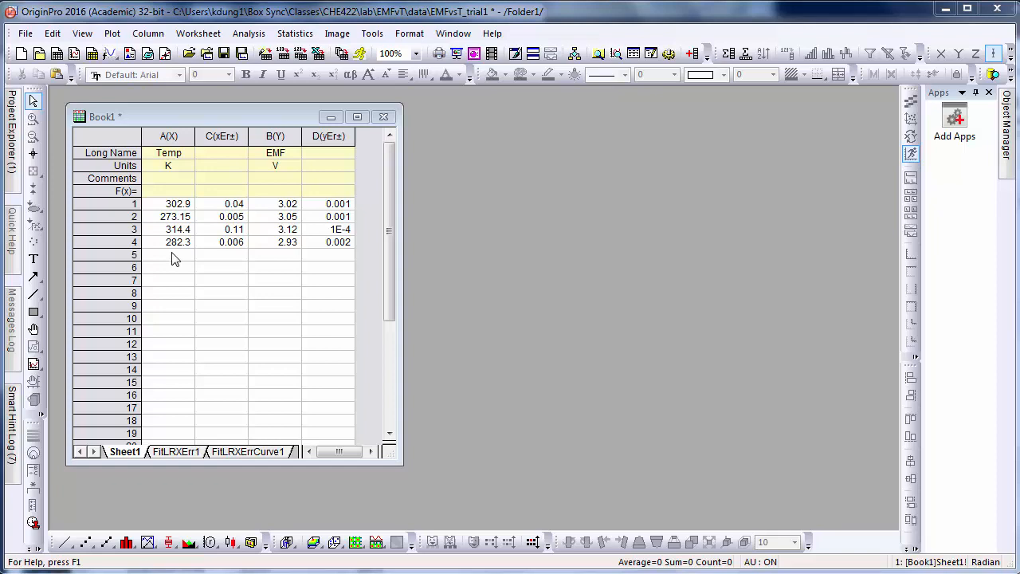
{"action": "mouse_move", "coordinate": [226, 195]}
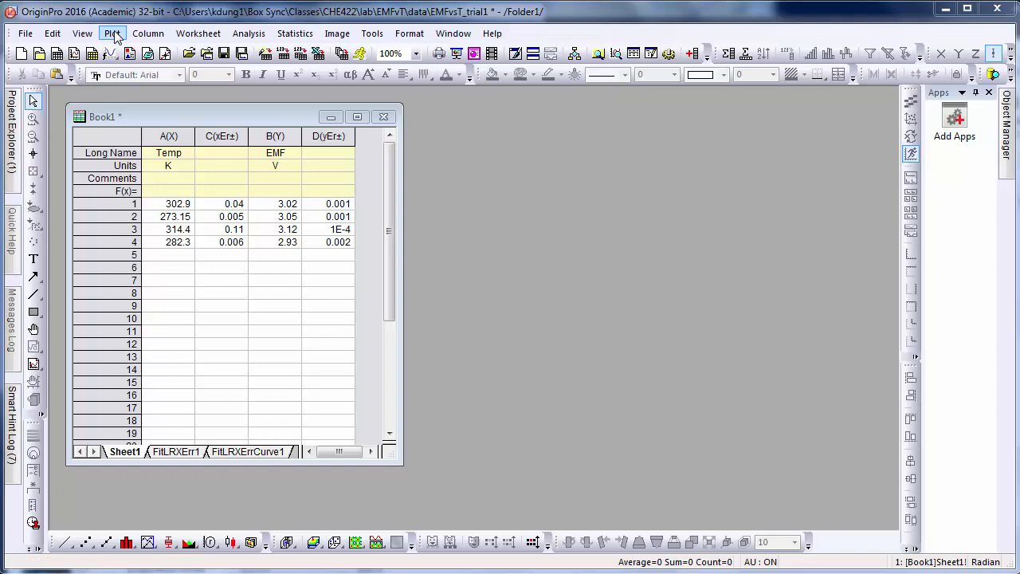
- Bring up the Plot menu to start a new scatter plot from the worksheet
{"action": "left_click", "coordinate": [112, 34]}
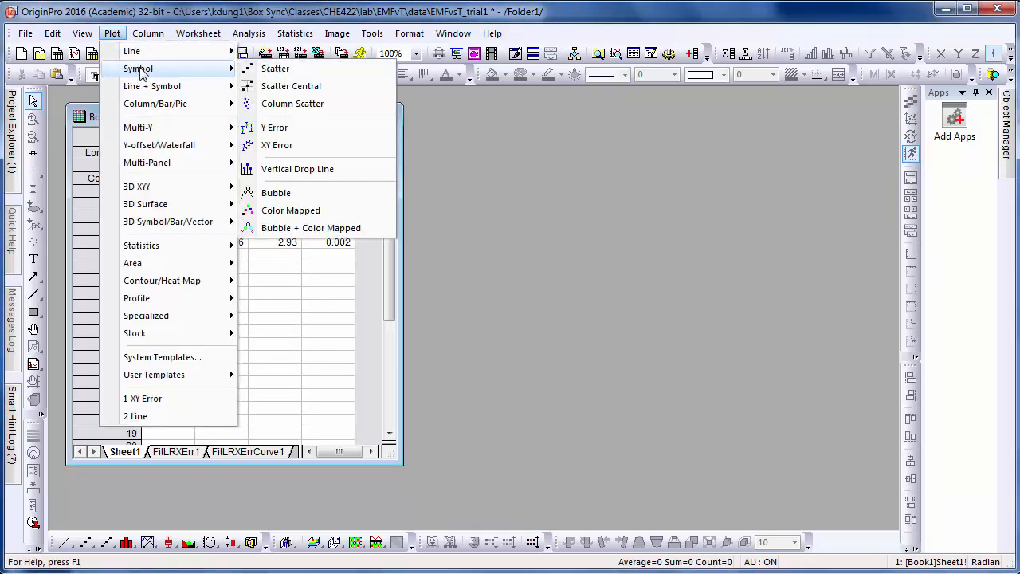
{"action": "mouse_move", "coordinate": [274, 69]}
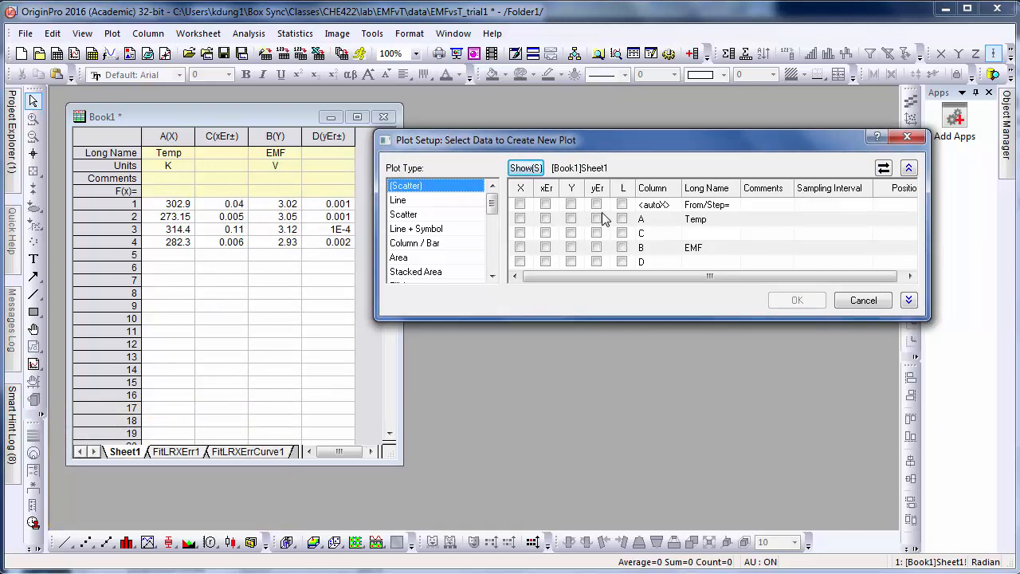
{"action": "mouse_move", "coordinate": [651, 227]}
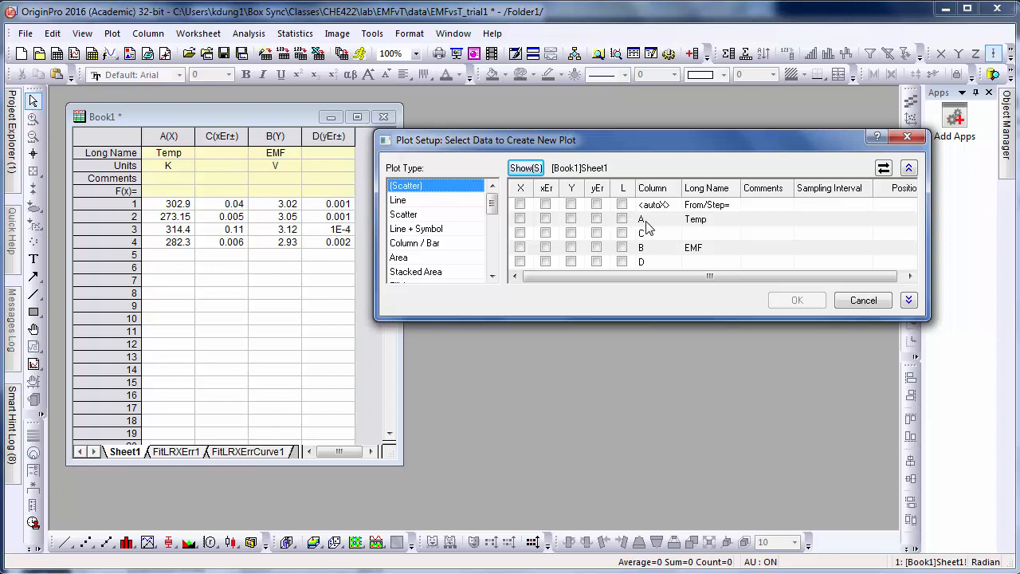
- Assign A as X, C as X error, B as Y, D as Y error and create the scatter graph
{"action": "left_click", "coordinate": [520, 220]}
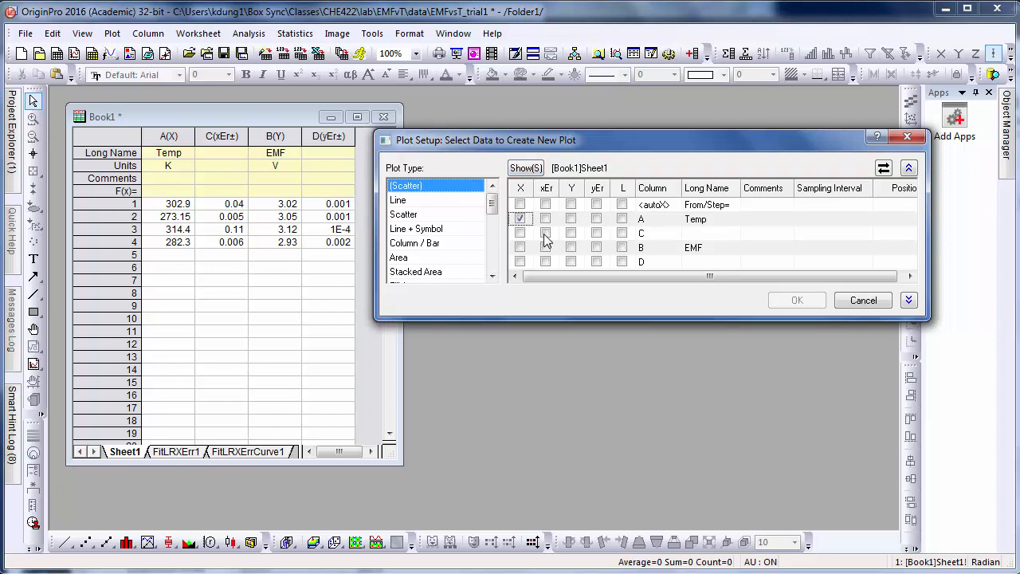
{"action": "left_click", "coordinate": [545, 232]}
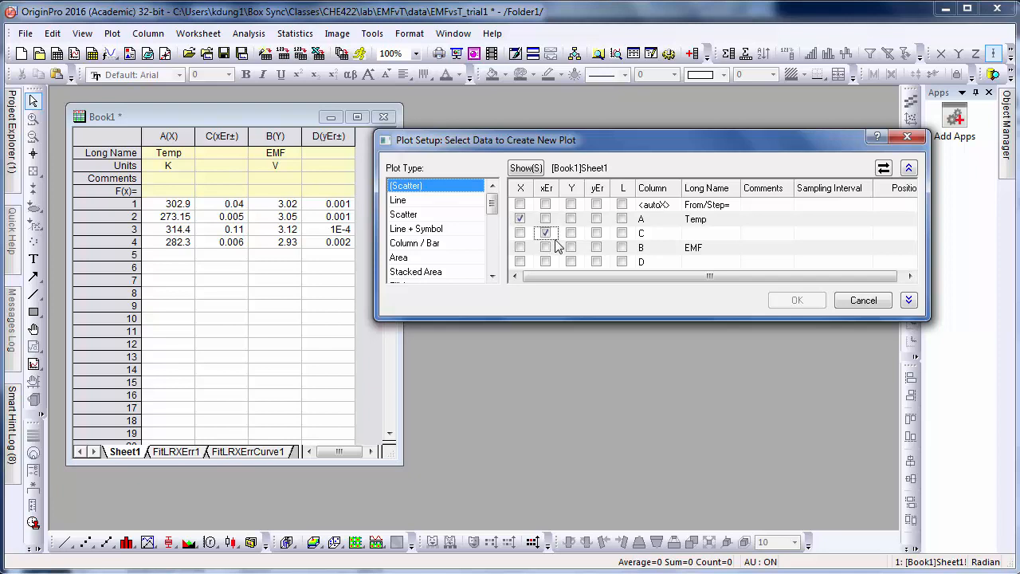
{"action": "left_click", "coordinate": [571, 246]}
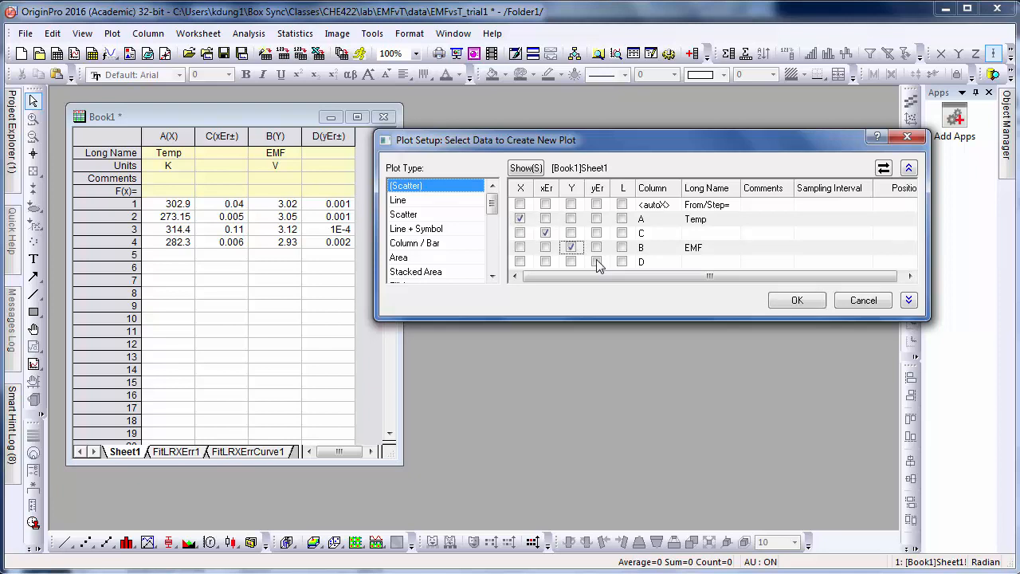
{"action": "left_click", "coordinate": [596, 261]}
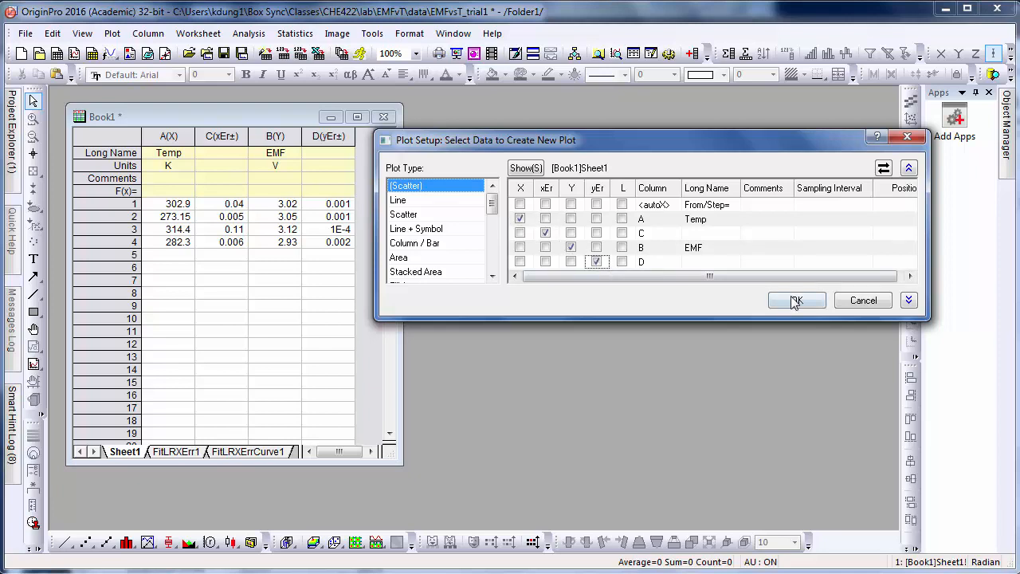
{"action": "left_click", "coordinate": [798, 300]}
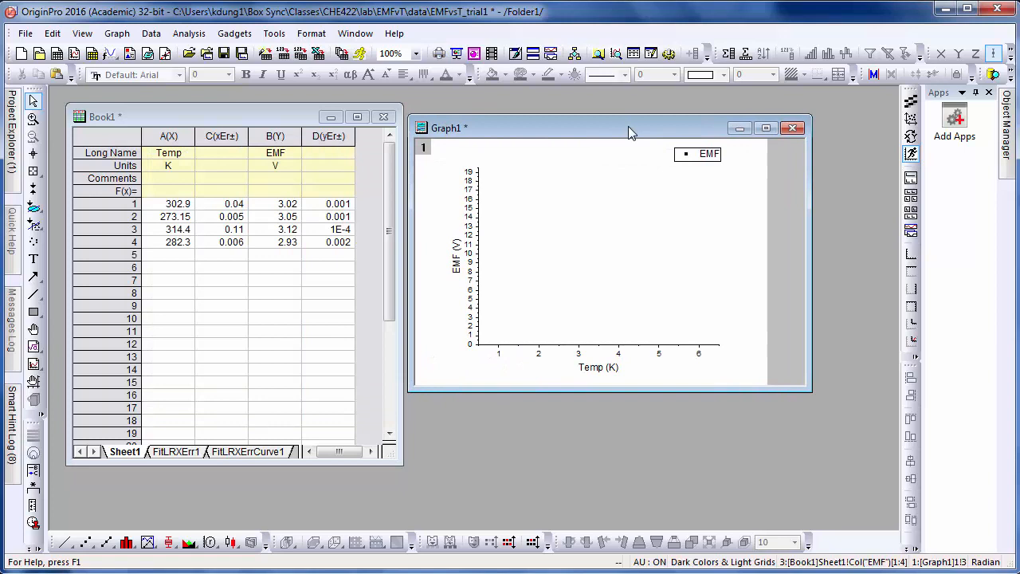
{"action": "mouse_move", "coordinate": [532, 347]}
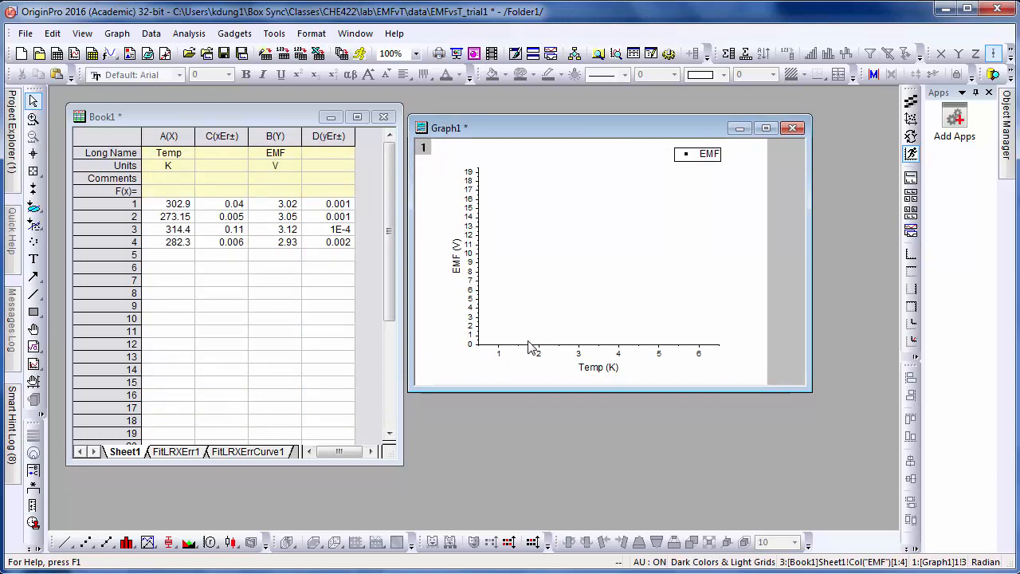
- Enable Rescale for Layer 1 in Plot Setup so the four data points fill the axes
{"action": "right_click", "coordinate": [534, 344]}
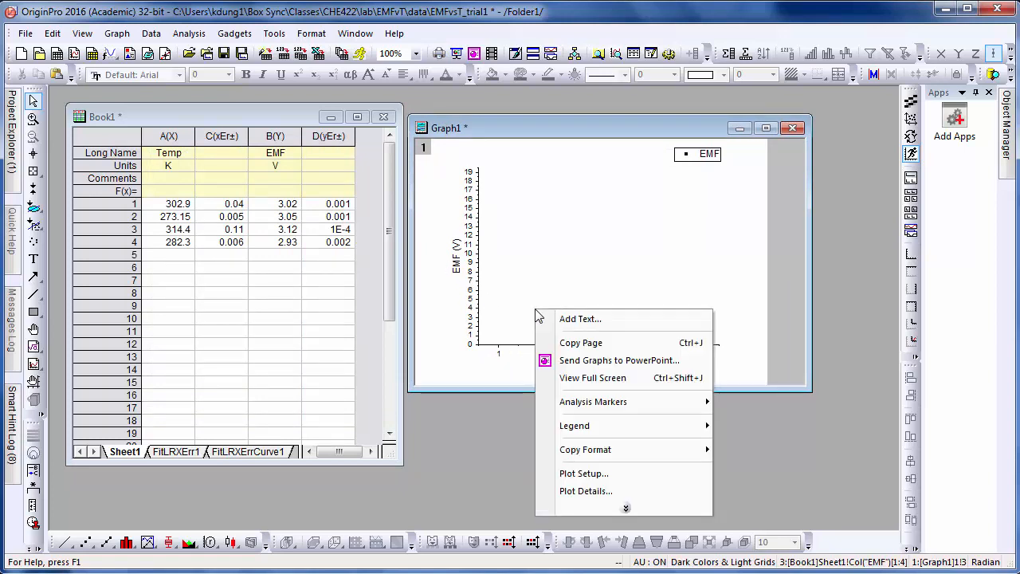
{"action": "mouse_move", "coordinate": [583, 472]}
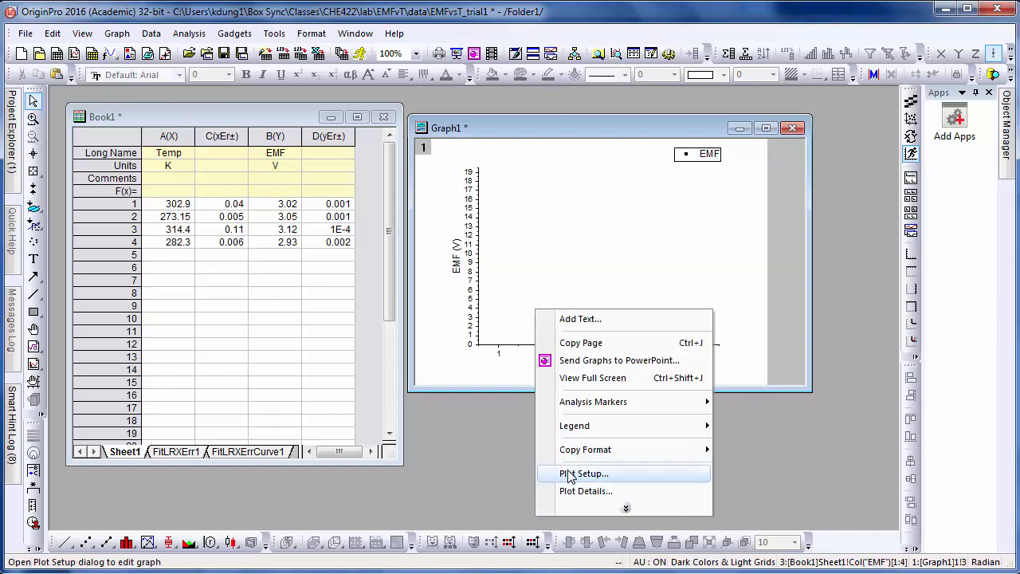
{"action": "left_click", "coordinate": [583, 473]}
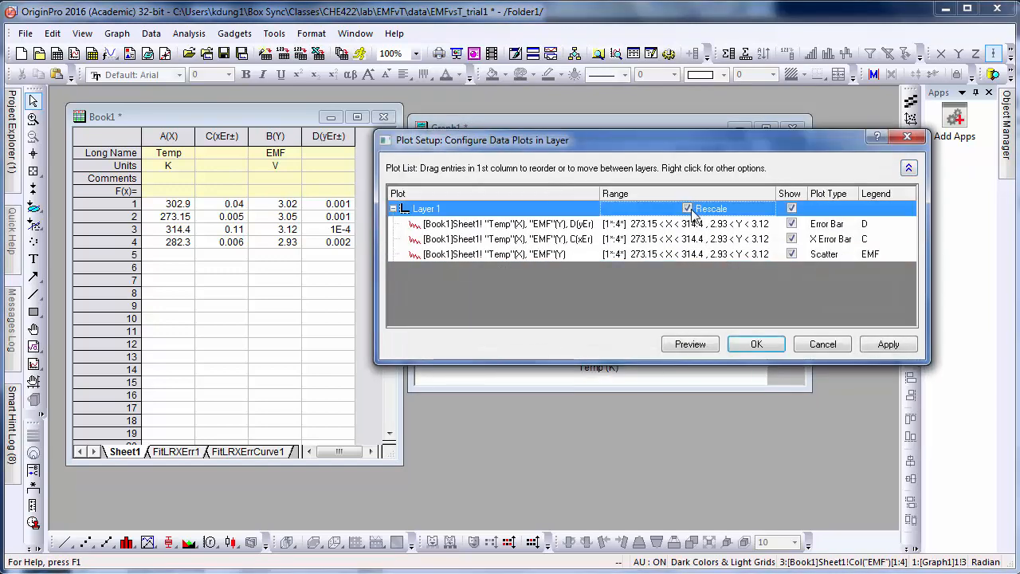
{"action": "left_click", "coordinate": [756, 344]}
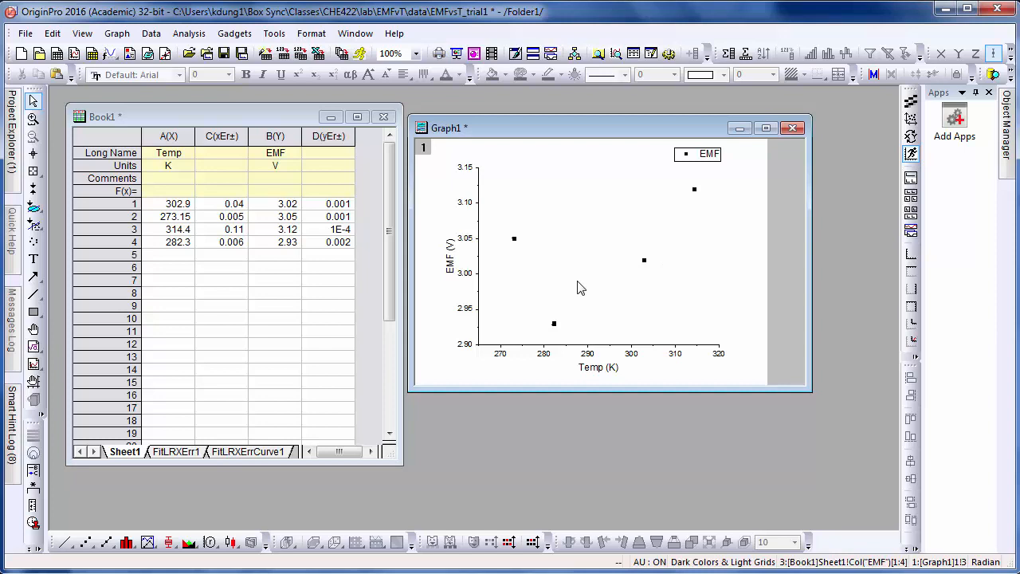
{"action": "mouse_move", "coordinate": [699, 172]}
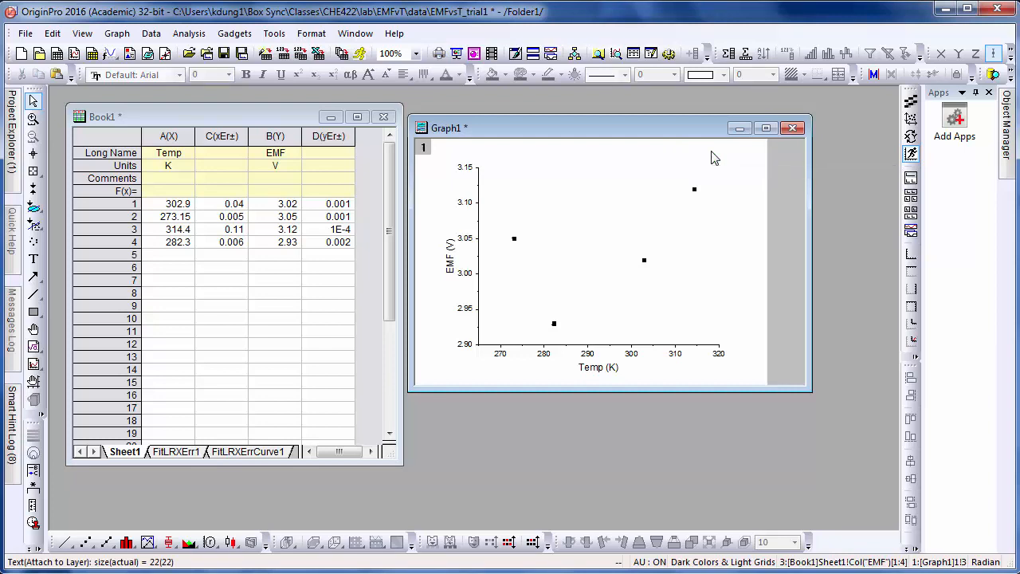
{"action": "mouse_move", "coordinate": [554, 295]}
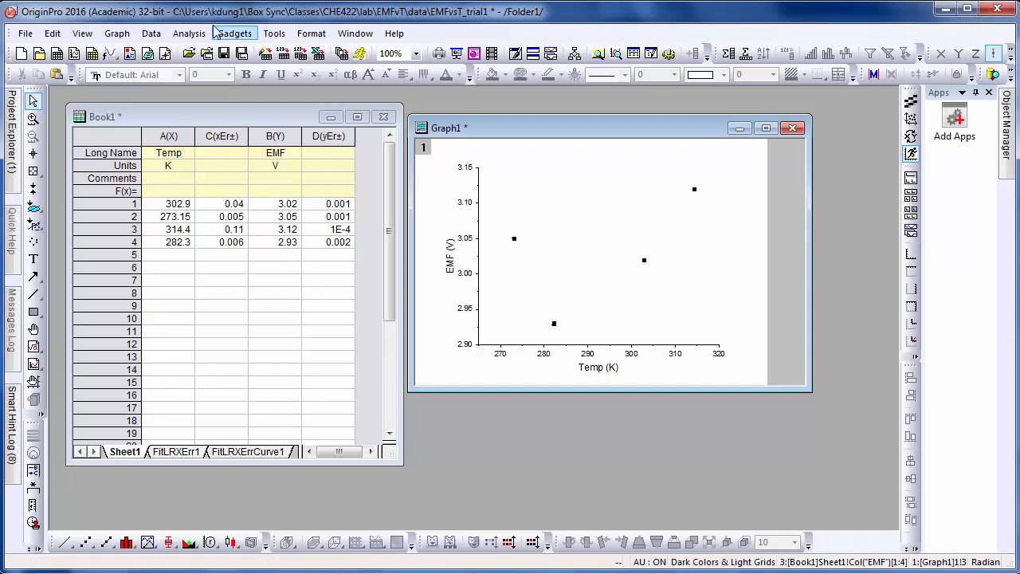
- Run a York linear fit with X error from the Analysis menu and switch to its report sheet
{"action": "left_click", "coordinate": [188, 32]}
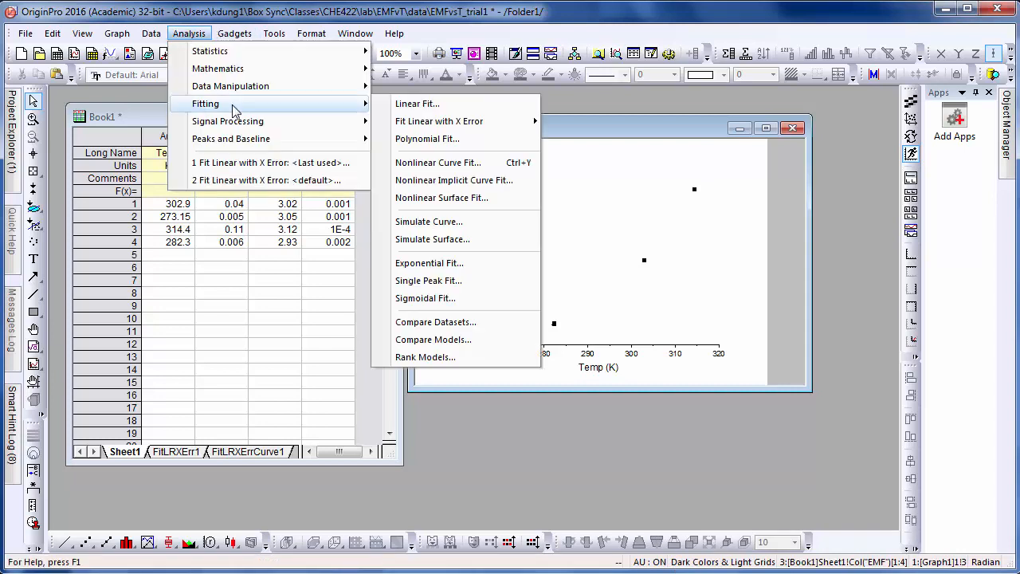
{"action": "mouse_move", "coordinate": [440, 121]}
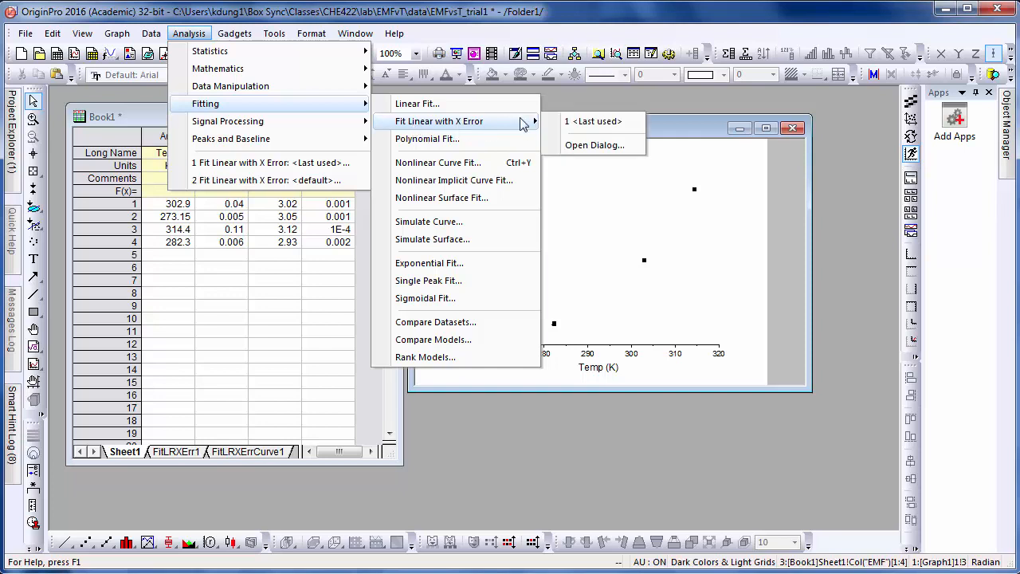
{"action": "mouse_move", "coordinate": [593, 145]}
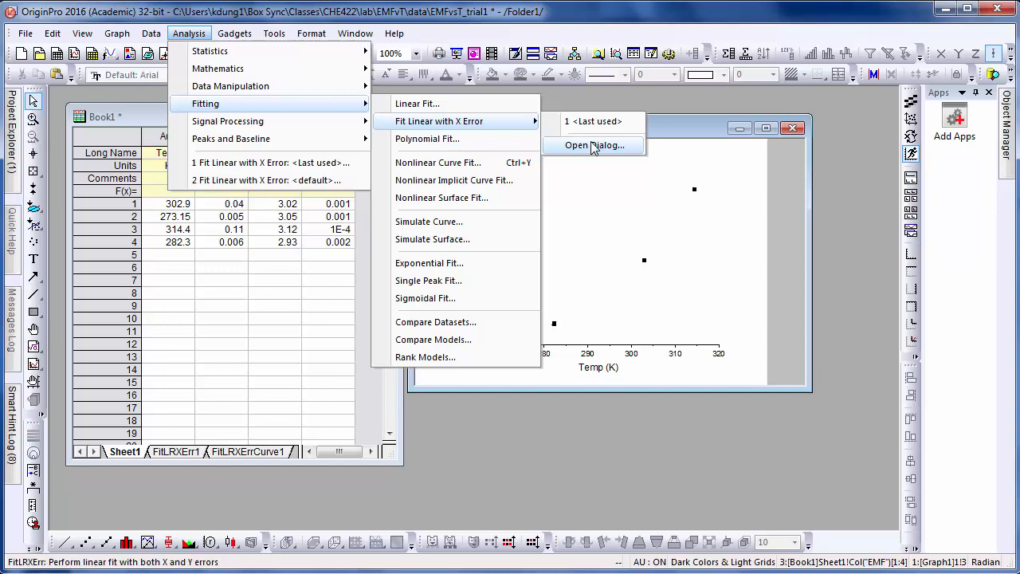
{"action": "left_click", "coordinate": [590, 145]}
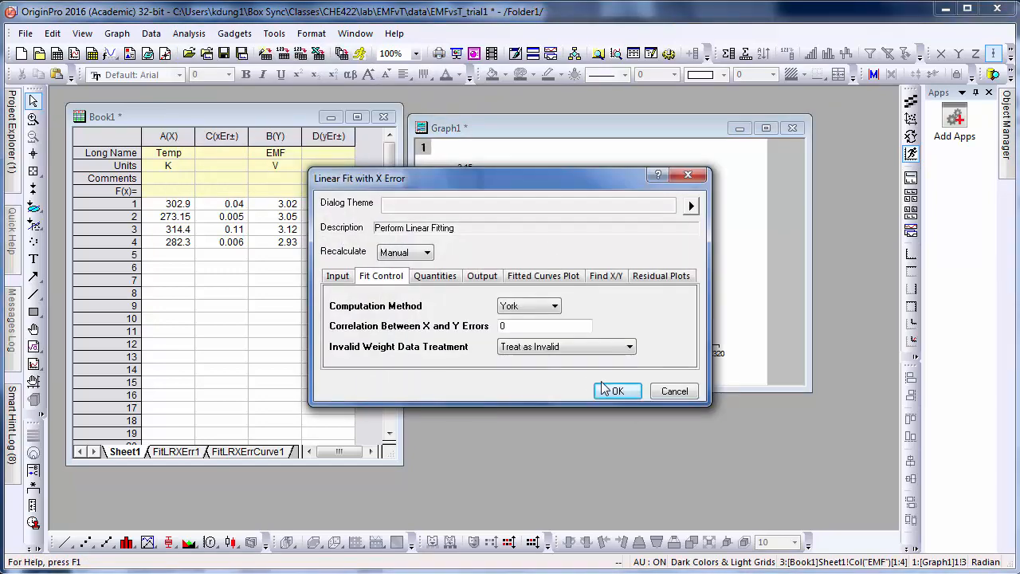
{"action": "left_click", "coordinate": [617, 390]}
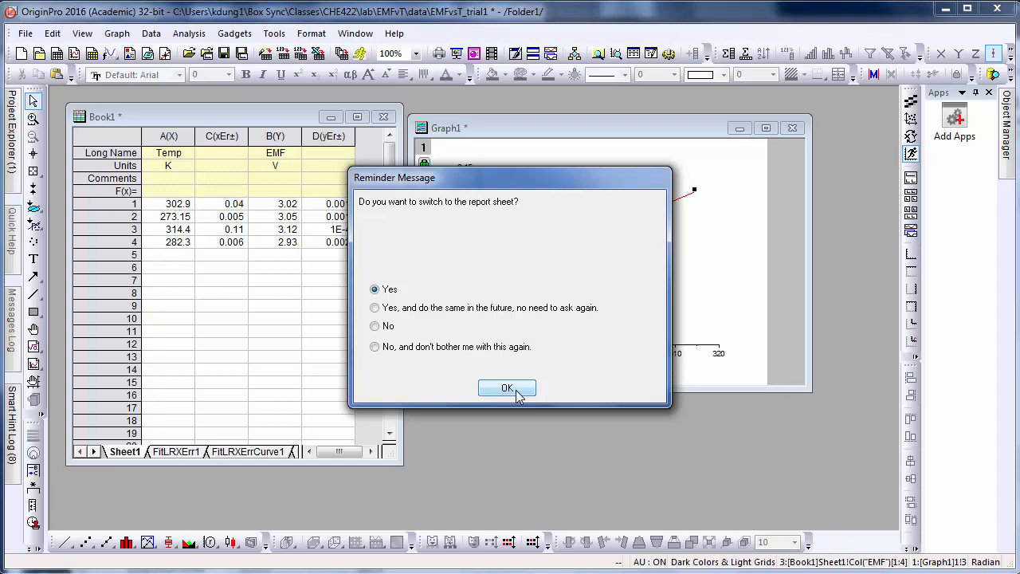
{"action": "left_click", "coordinate": [507, 389]}
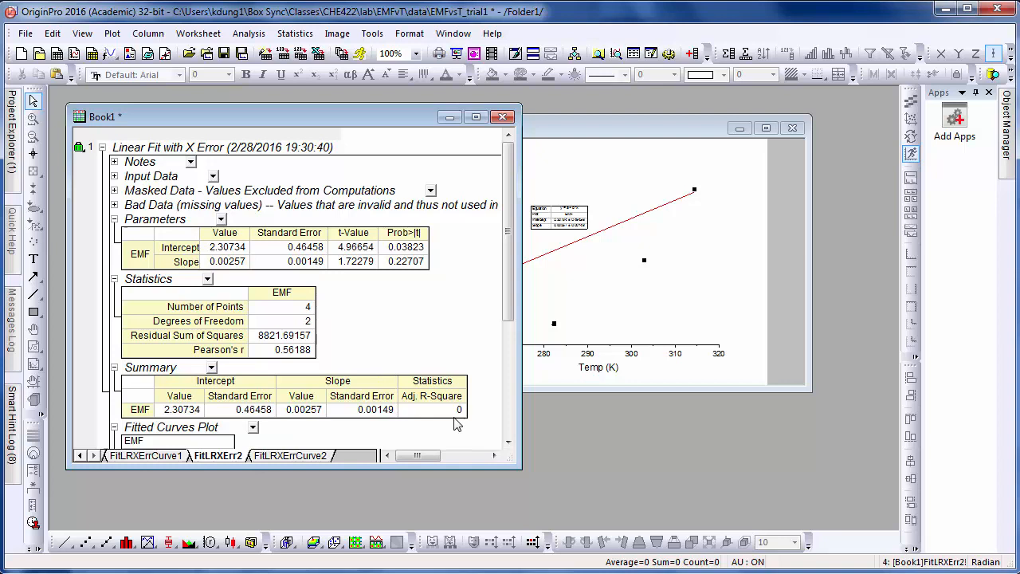
{"action": "mouse_move", "coordinate": [516, 429]}
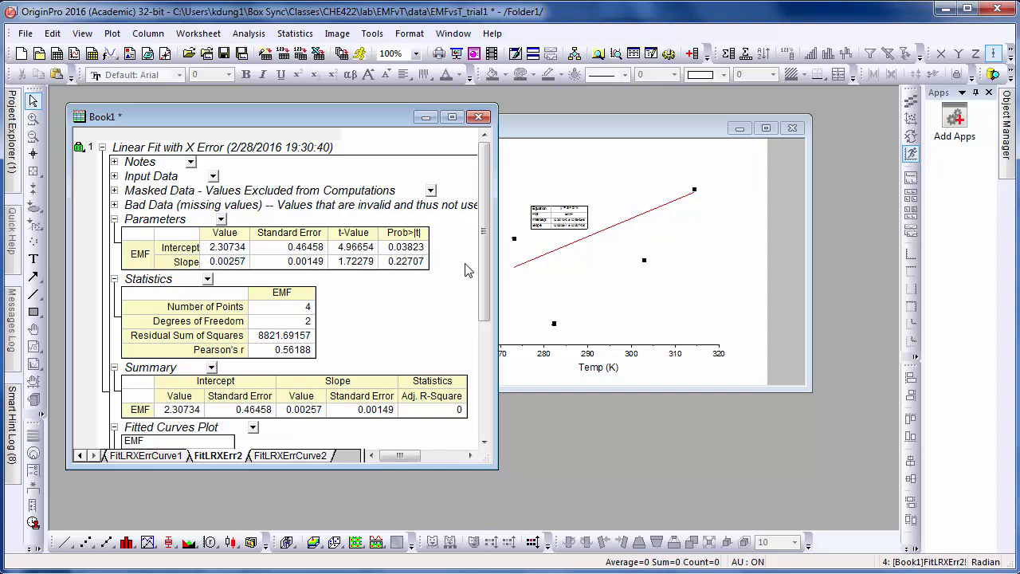
{"action": "scroll", "scroll_direction": "down", "scroll_amount": 3}
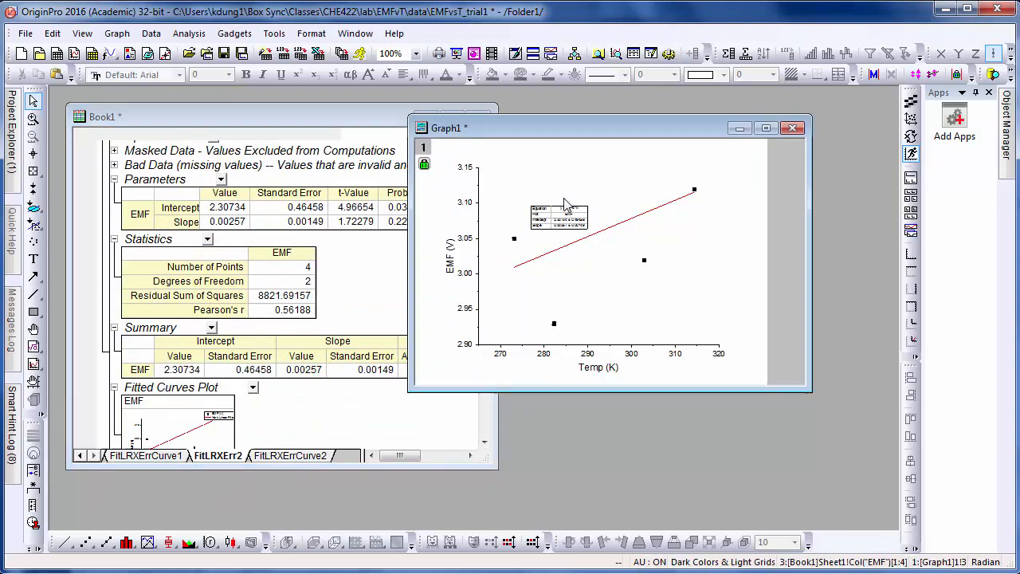
- Select the fit results table on the graph for removal
{"action": "left_click", "coordinate": [558, 215]}
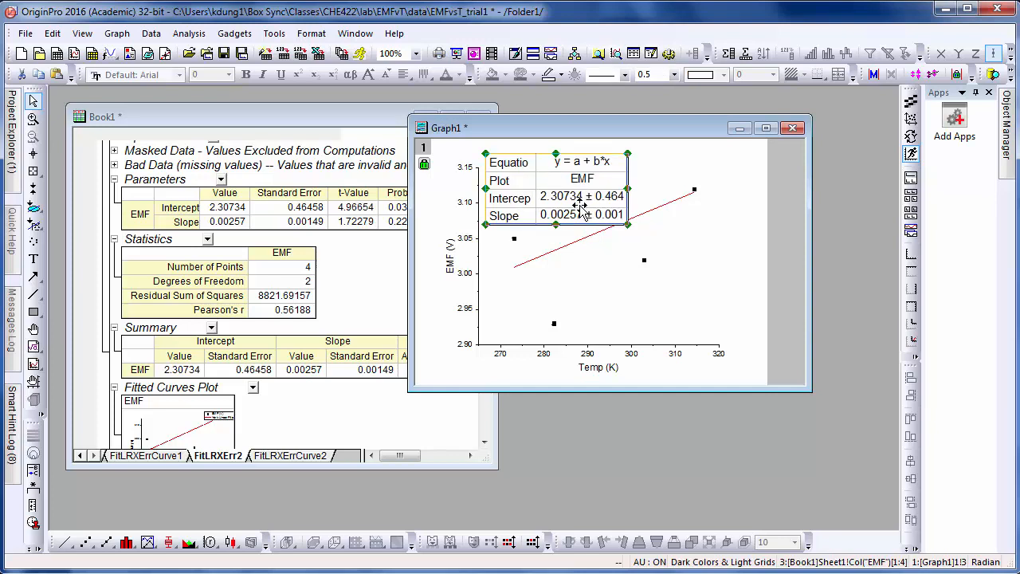
{"action": "mouse_move", "coordinate": [259, 284]}
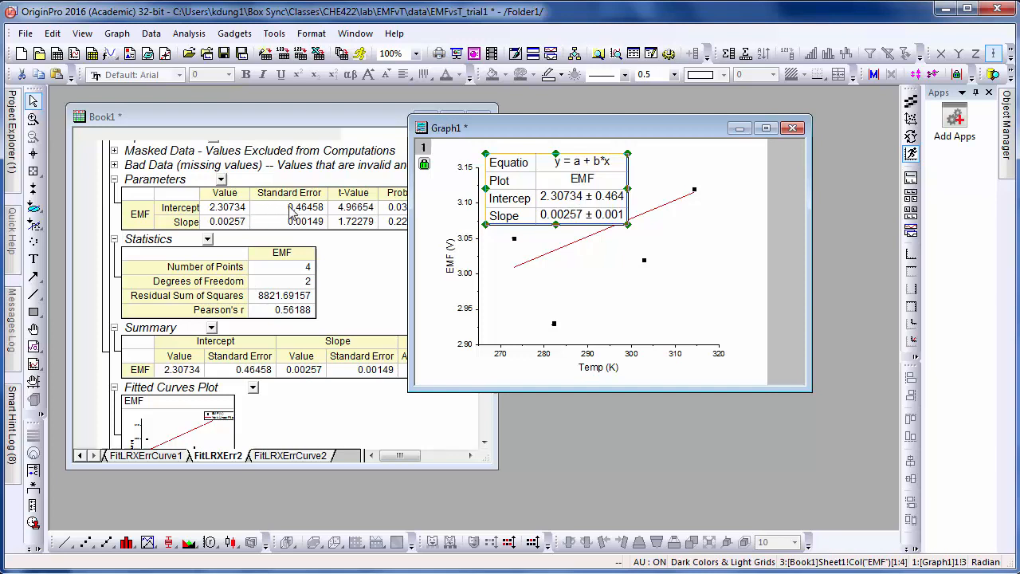
{"action": "mouse_move", "coordinate": [216, 220]}
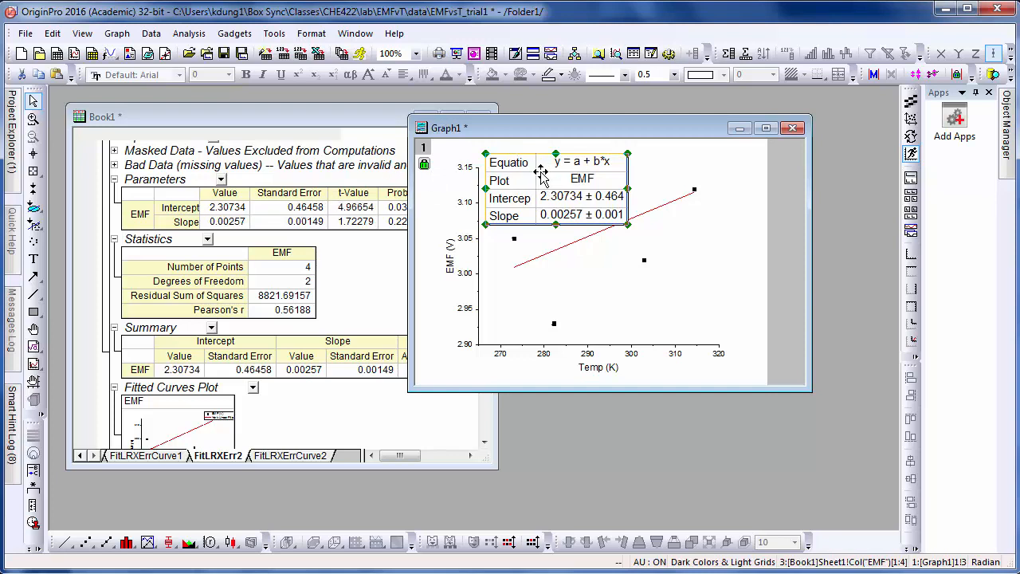
{"action": "mouse_move", "coordinate": [249, 213]}
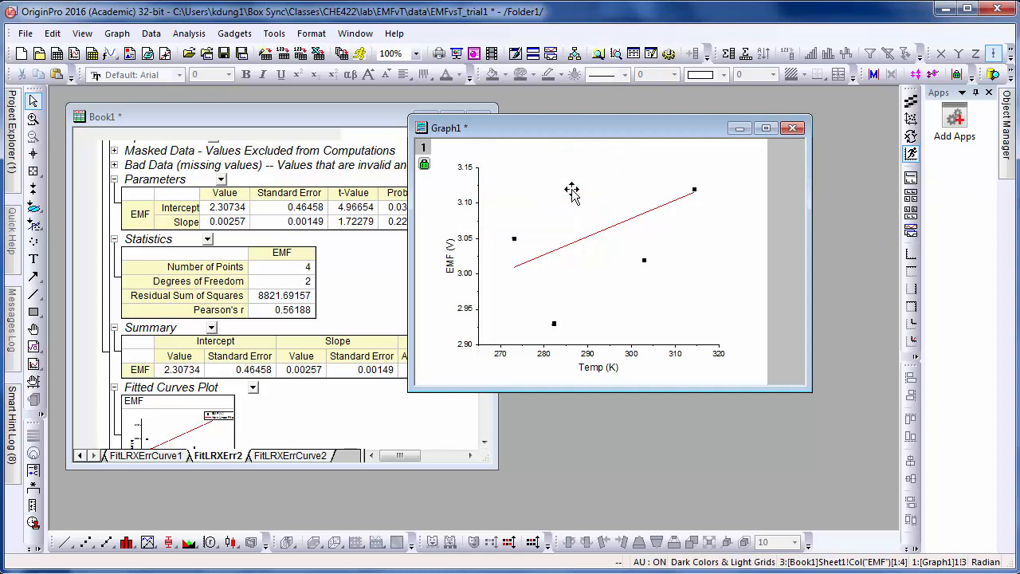
{"action": "mouse_move", "coordinate": [704, 299]}
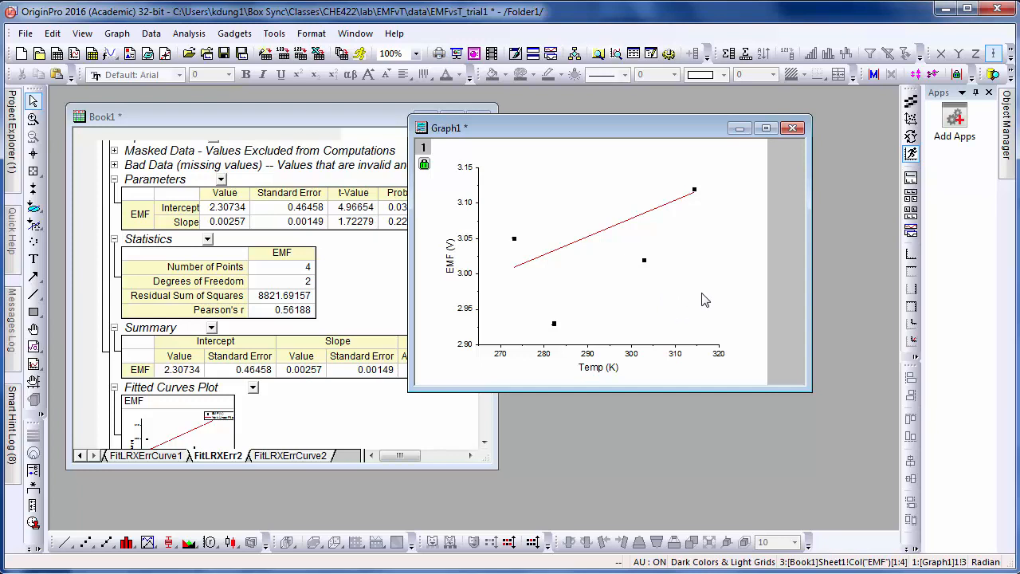
{"action": "right_click", "coordinate": [705, 299]}
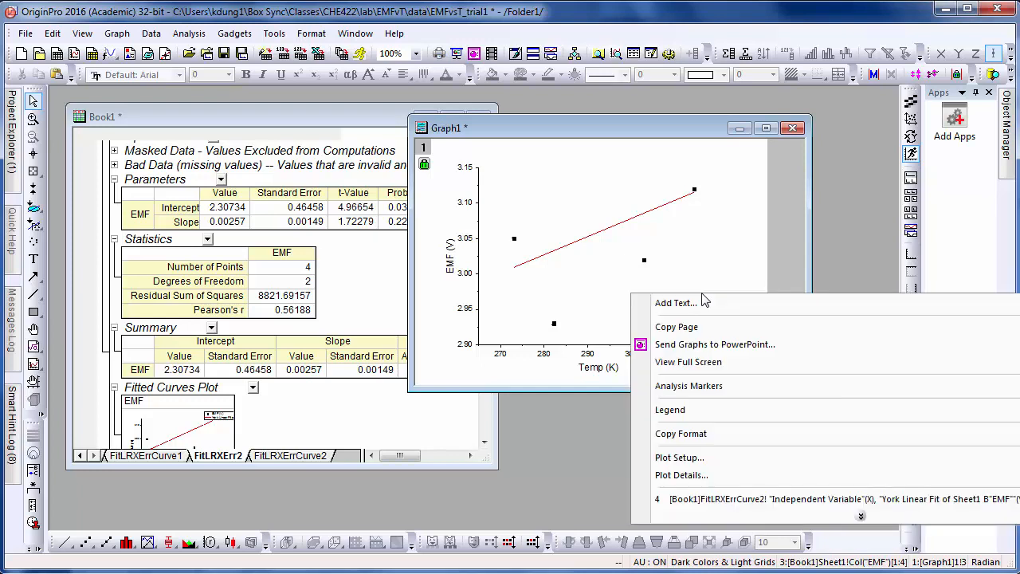
{"action": "mouse_move", "coordinate": [700, 327]}
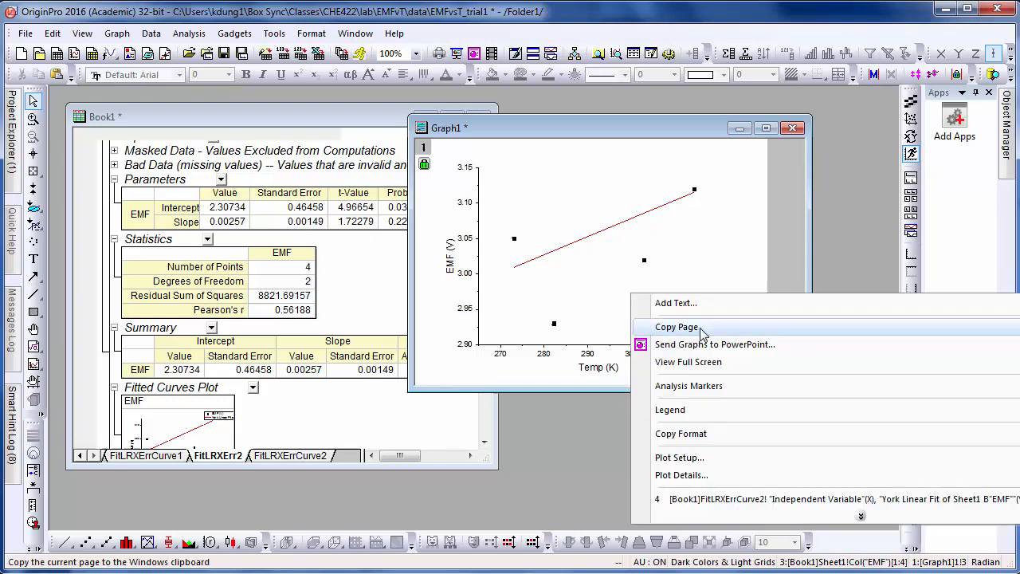
{"action": "mouse_move", "coordinate": [701, 345]}
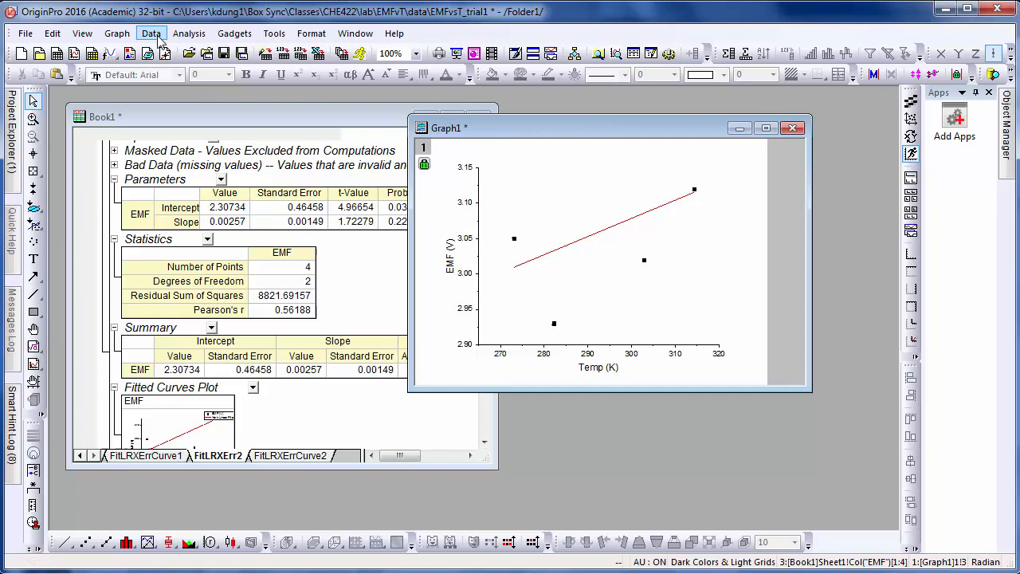
- Set up Export Graphs as JPEG (*.jpg) with the file name EMFvsT
{"action": "left_click", "coordinate": [25, 32]}
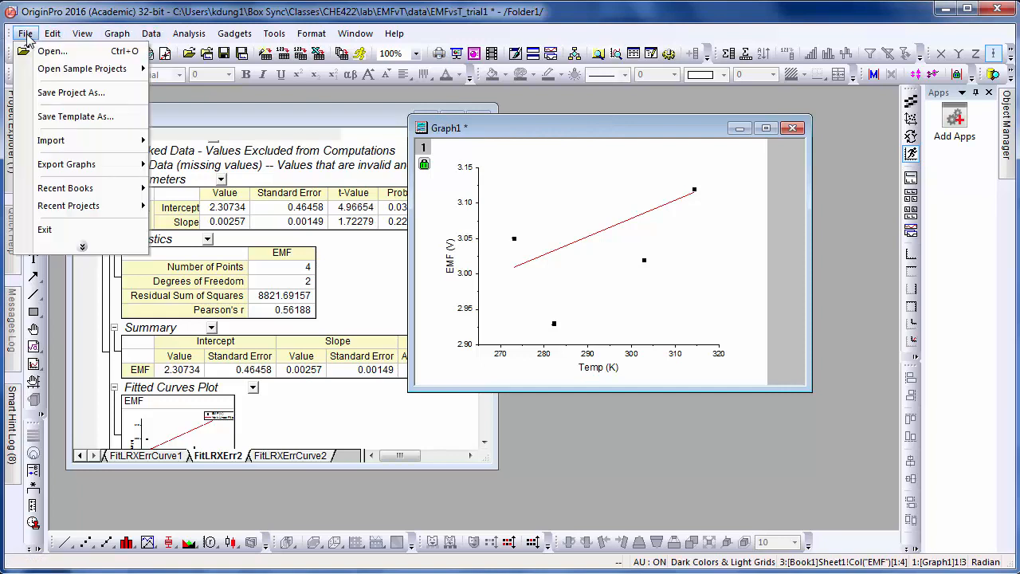
{"action": "mouse_move", "coordinate": [67, 165]}
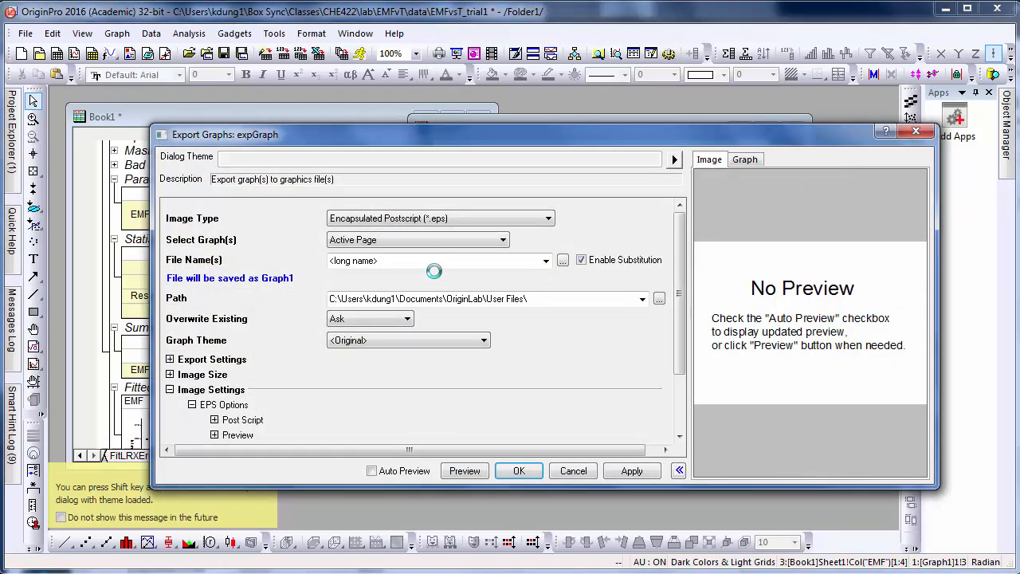
{"action": "left_click", "coordinate": [547, 217]}
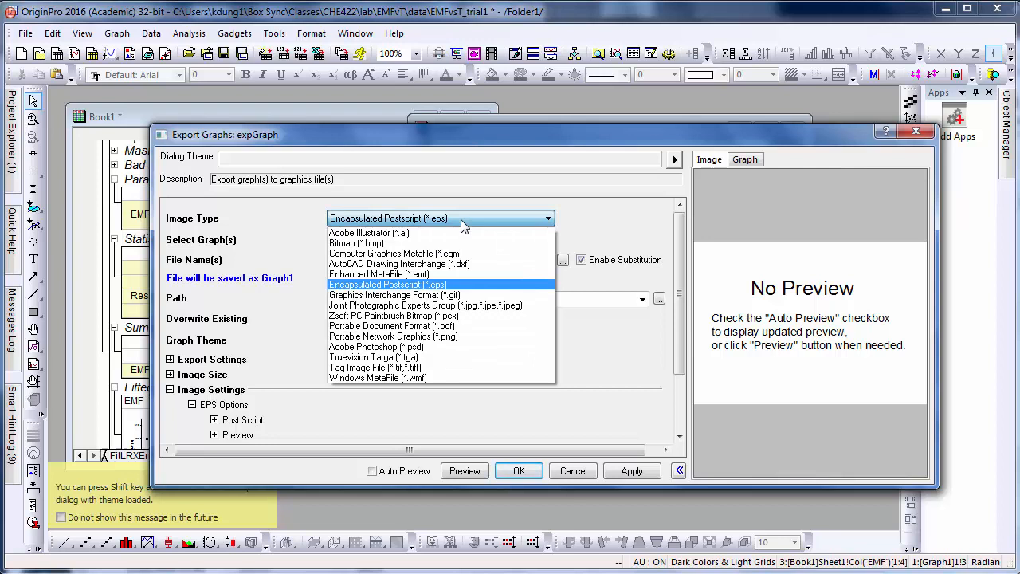
{"action": "mouse_move", "coordinate": [427, 306]}
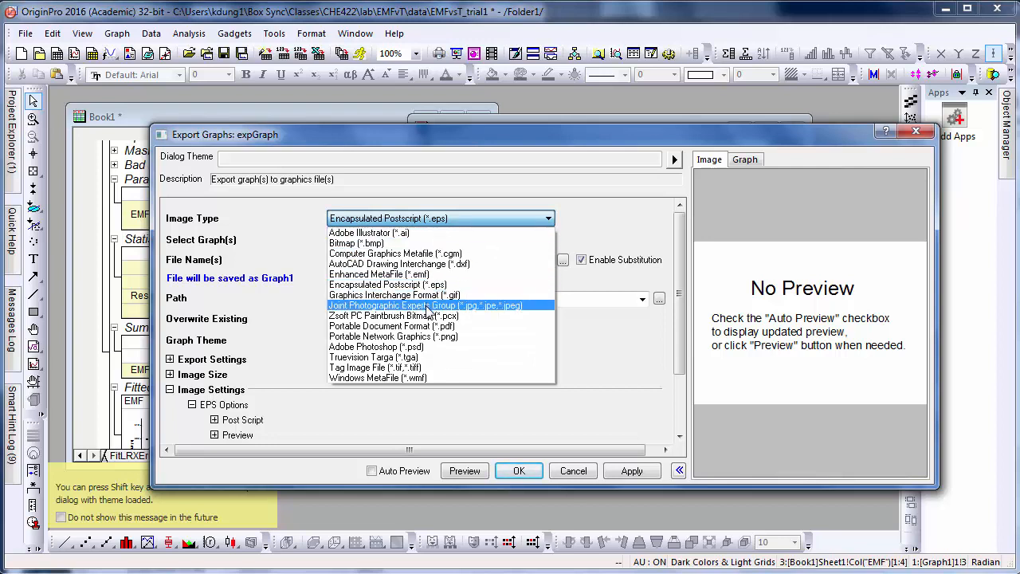
{"action": "left_click", "coordinate": [427, 306]}
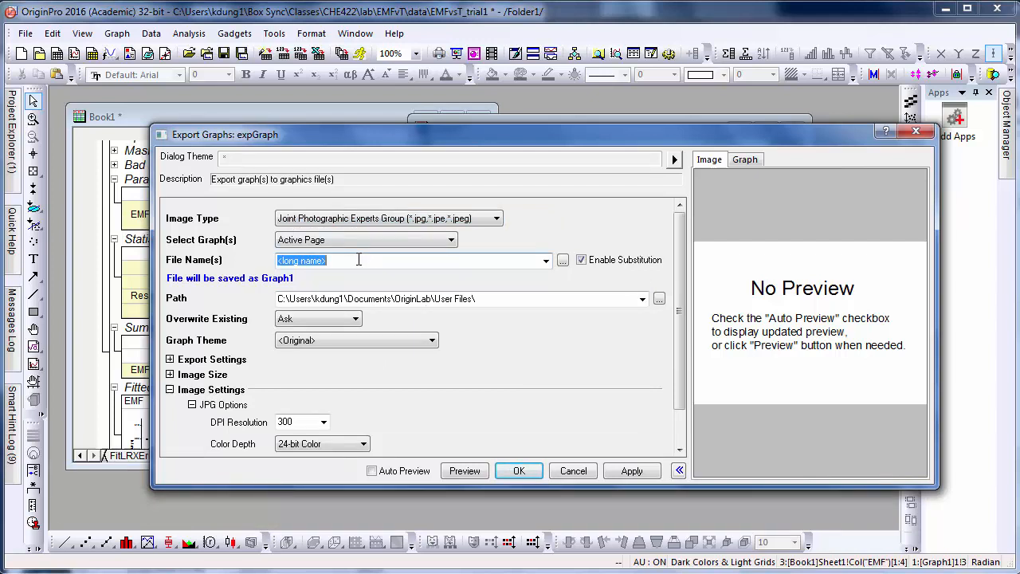
{"action": "type", "text": "EMFvs"}
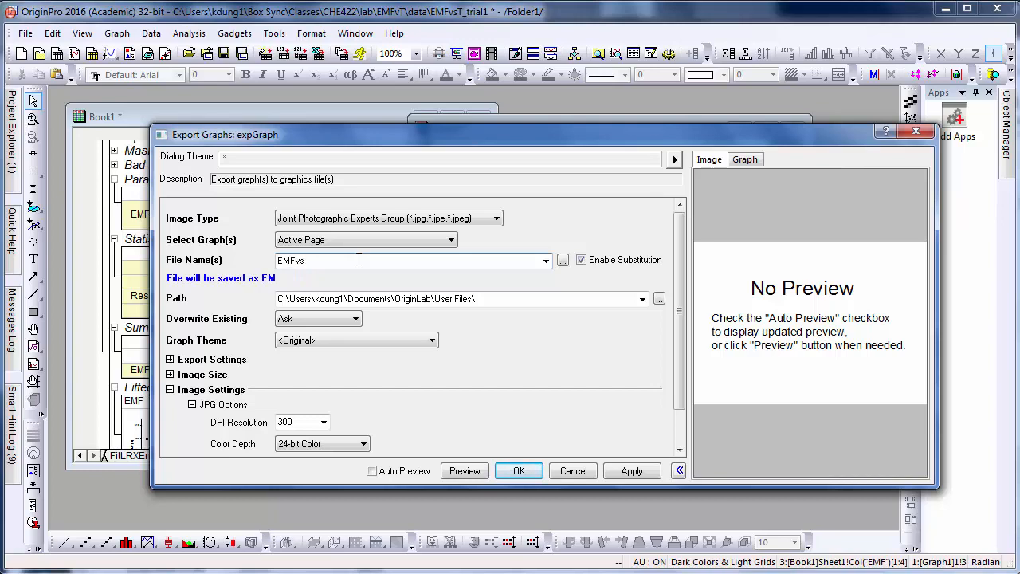
{"action": "type", "text": "T"}
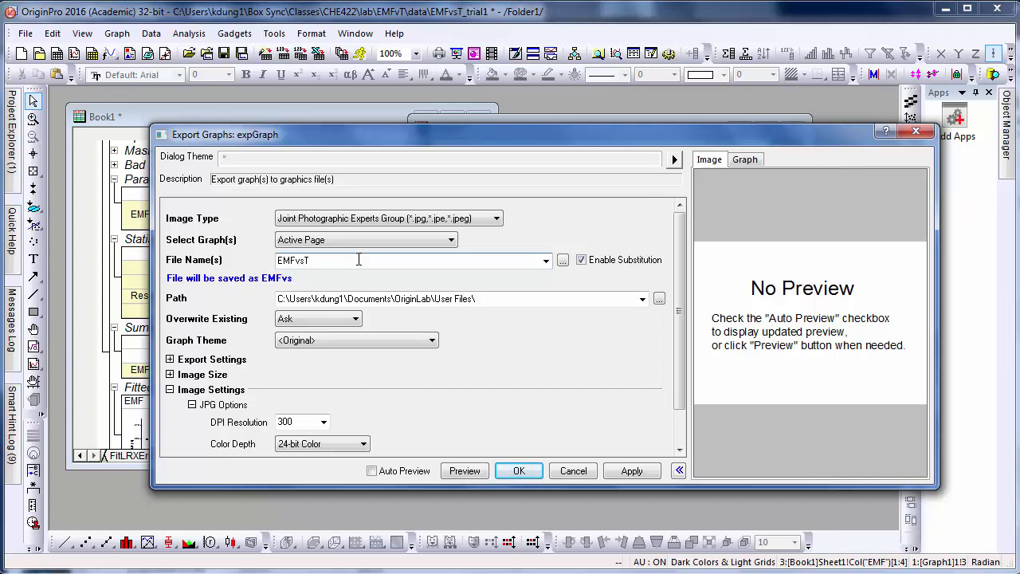